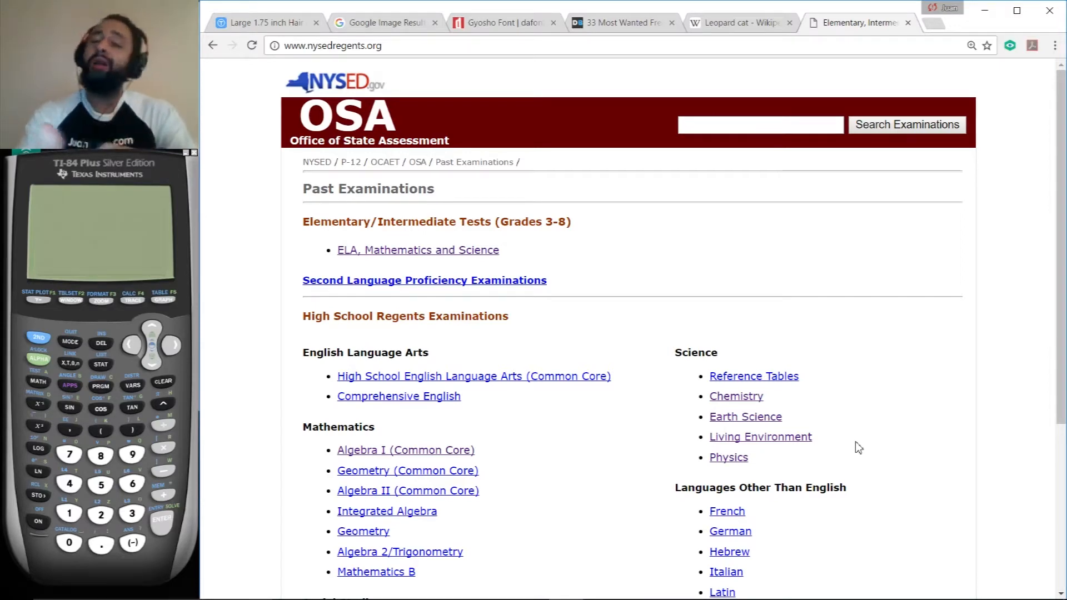
mouse_move(819, 419)
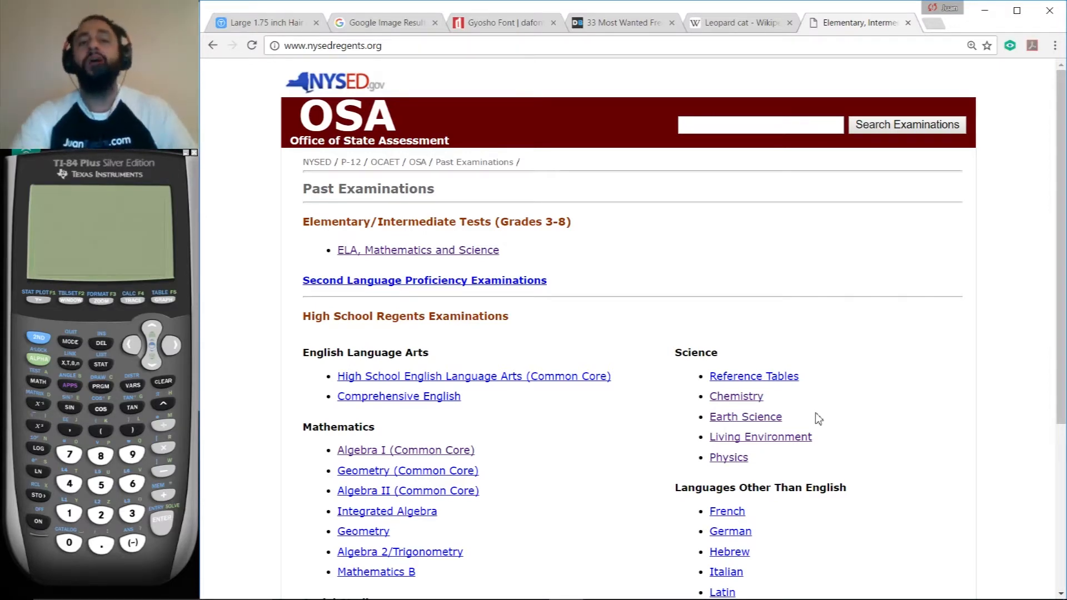
Select the website address of the exam page above the Problem 14 question.
click(333, 46)
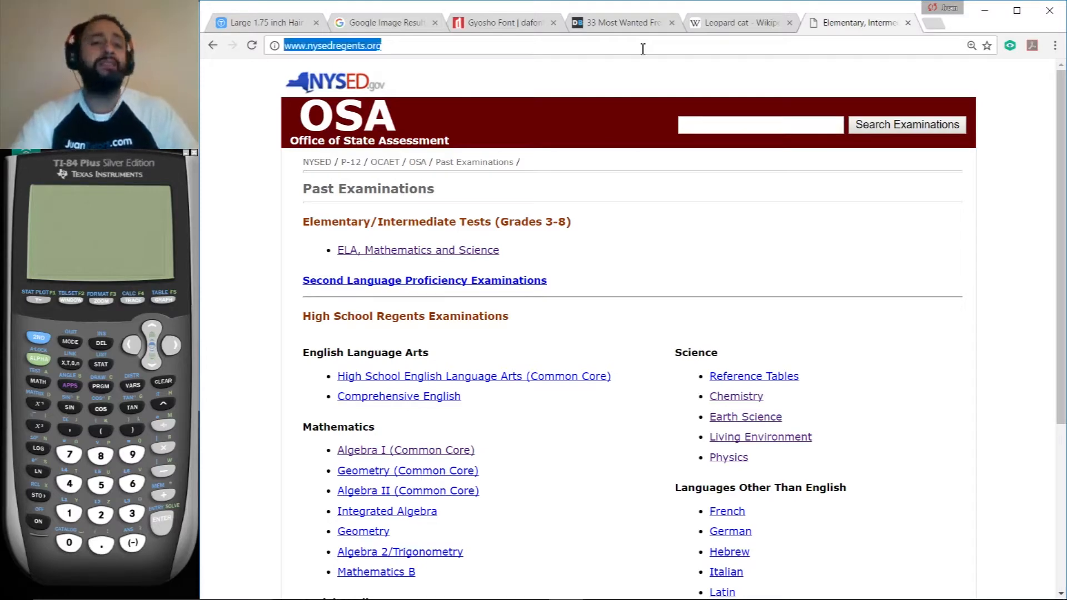
mouse_move(835, 439)
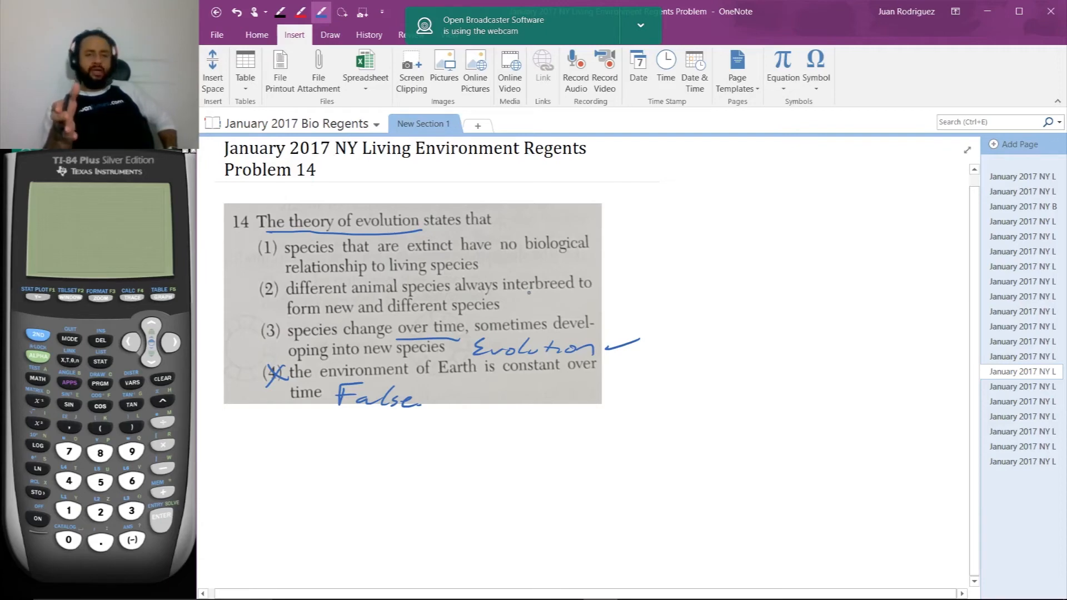
mouse_move(647, 112)
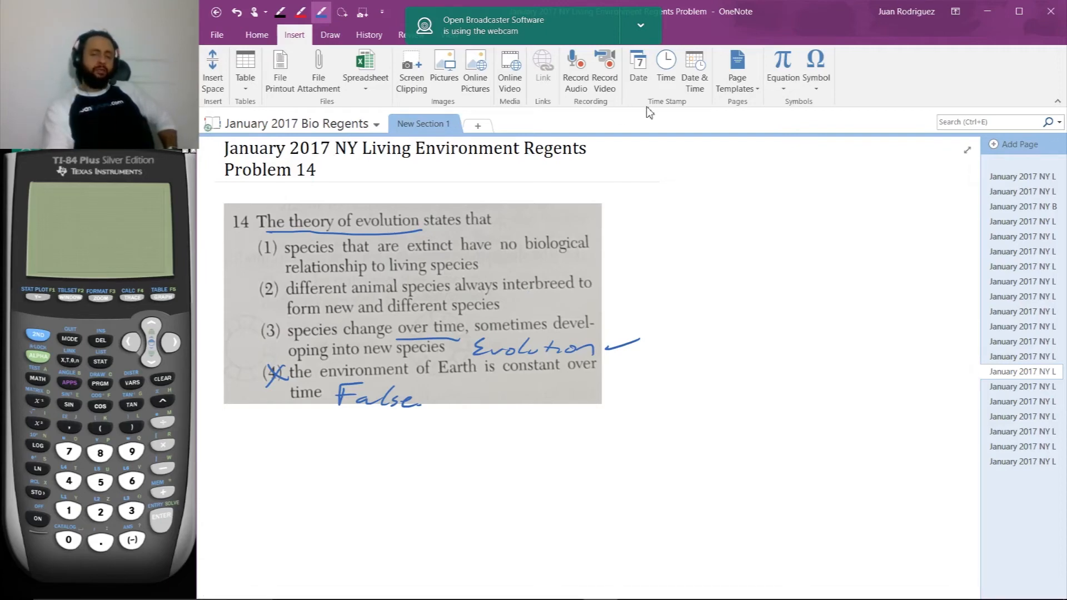